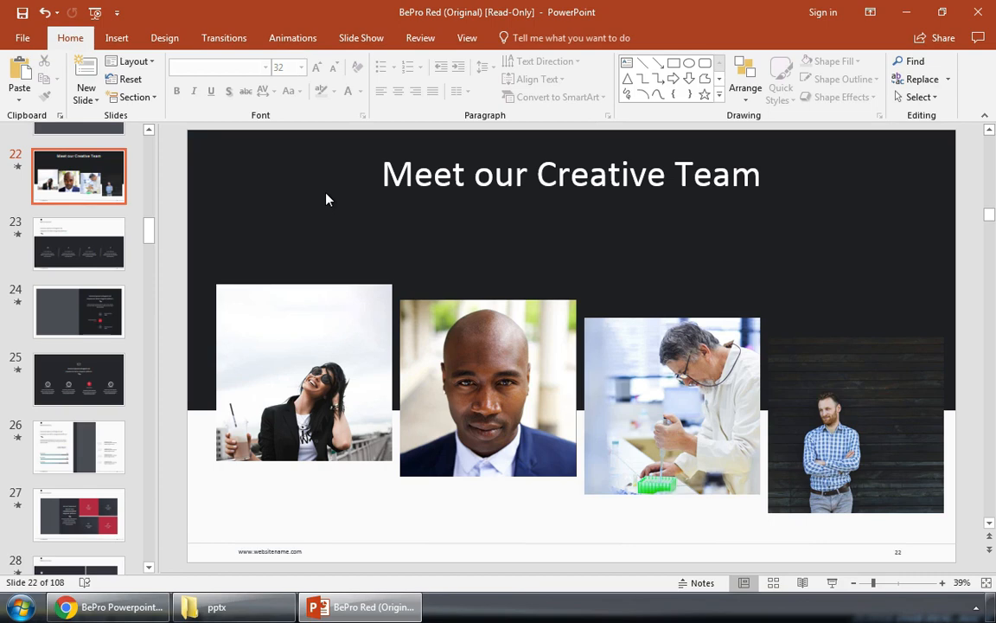
mouse_move(323, 222)
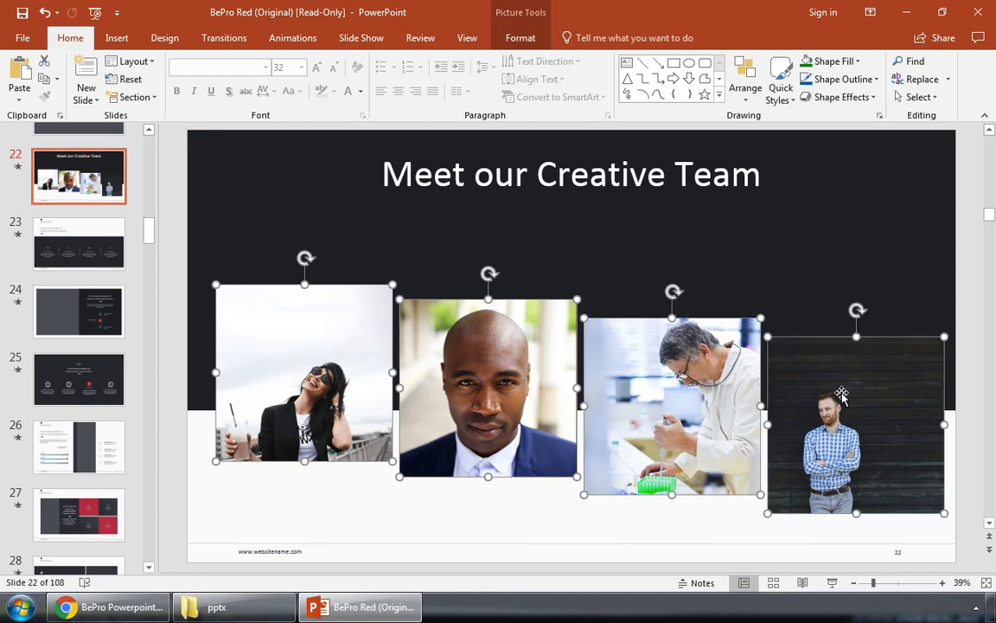
right_click(840, 394)
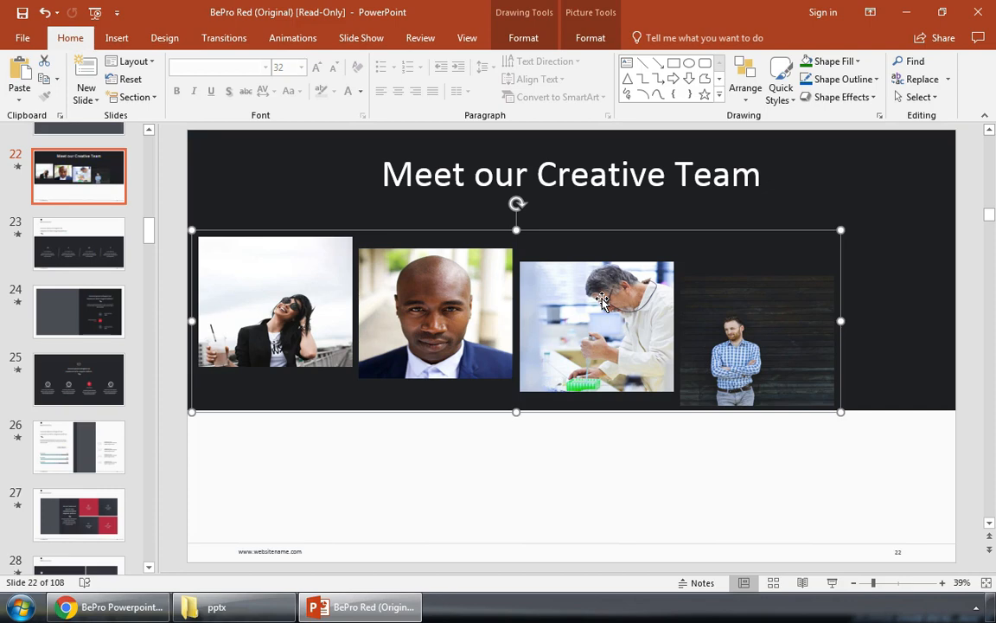
Ungroup the team photo group into four separate pictures via the context menu.
right_click(602, 301)
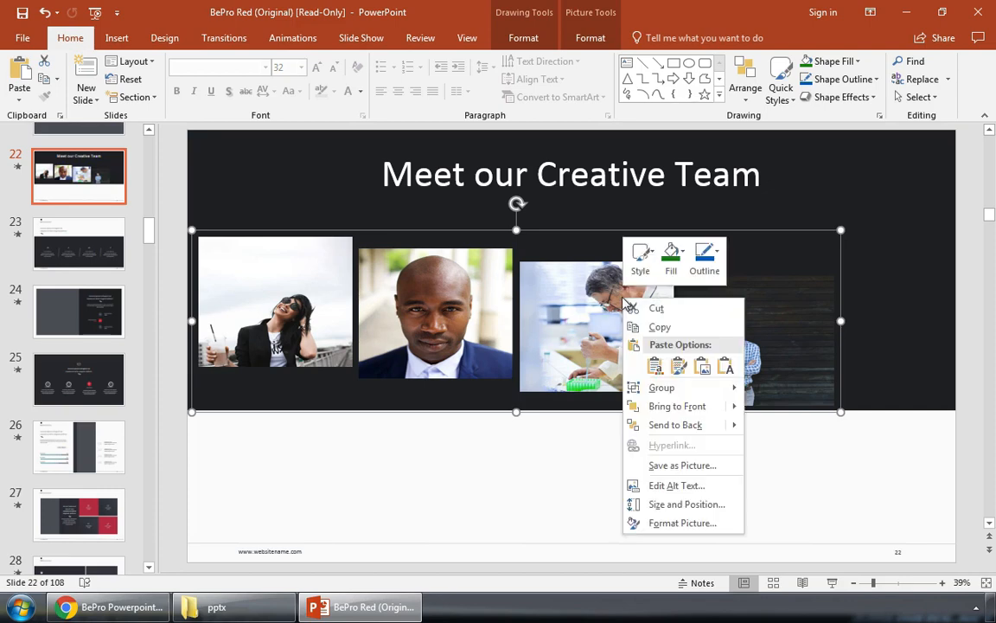
mouse_move(660, 387)
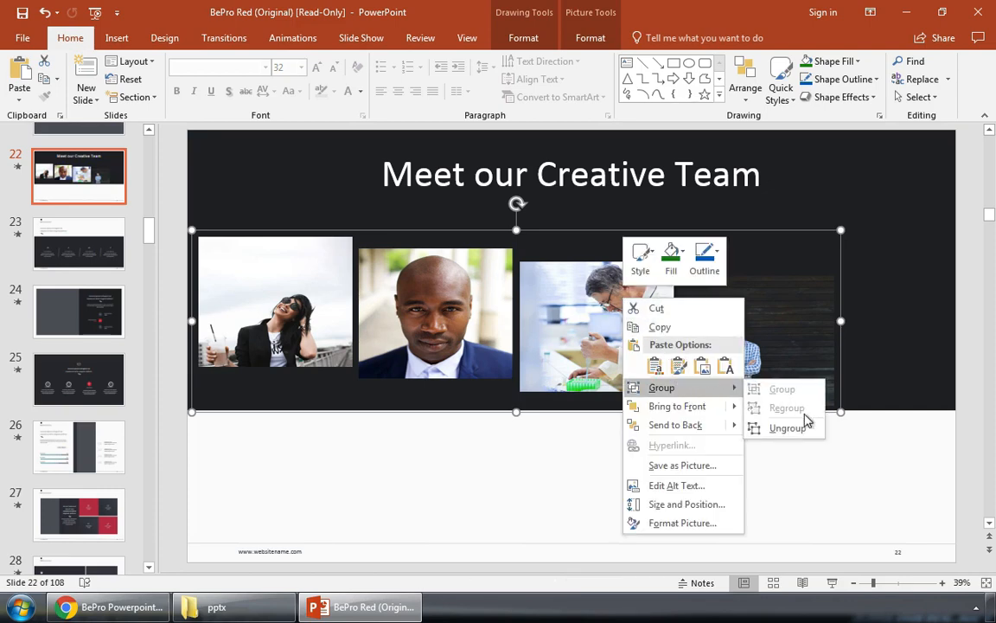
click(789, 427)
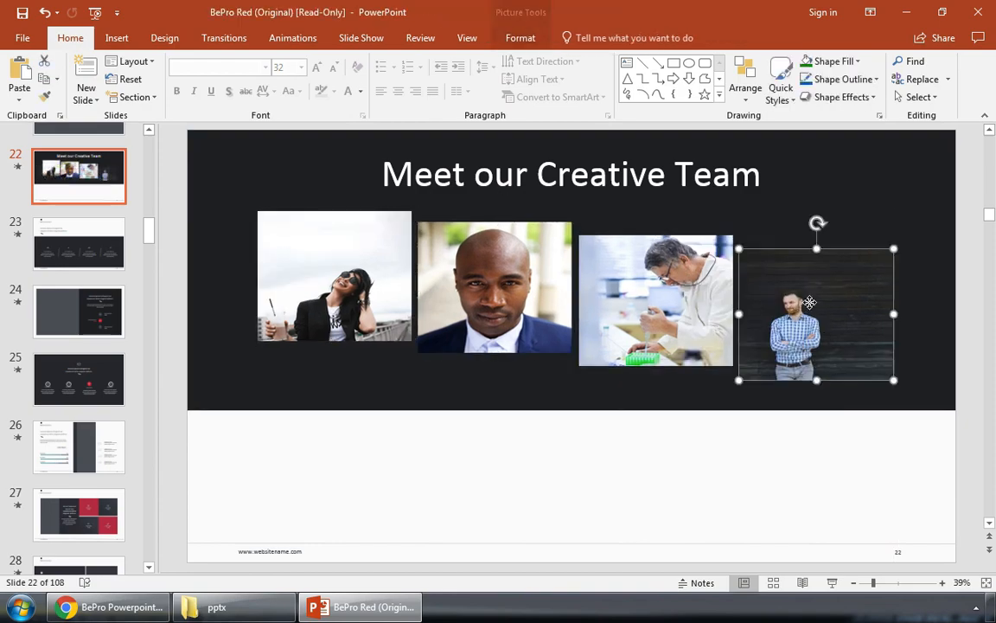